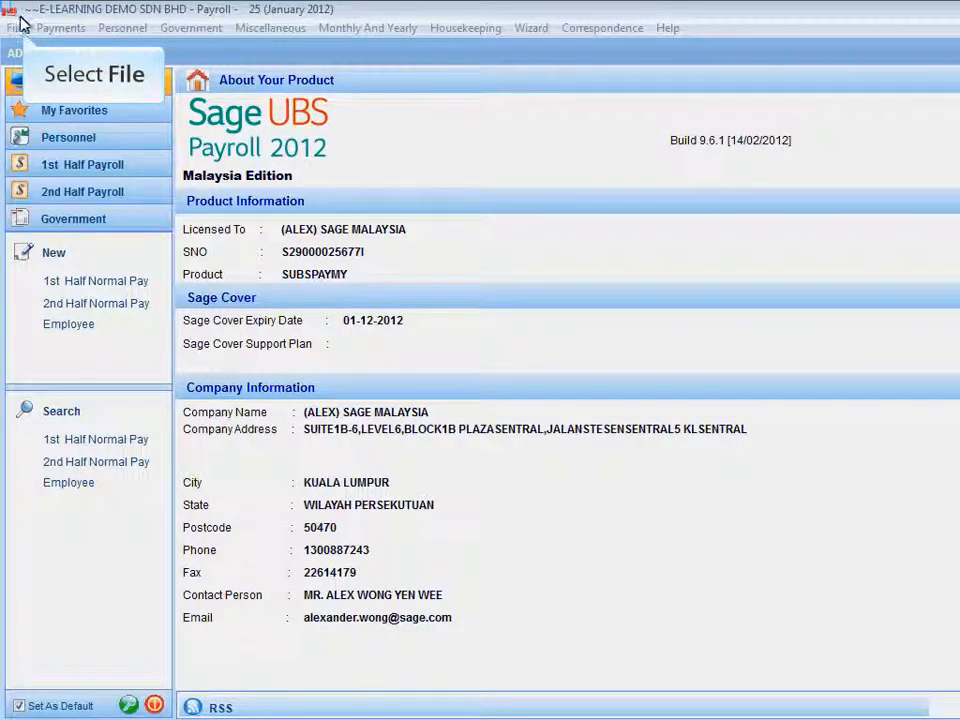
# Bring up the Backup window from File > Backup & Restore
pyautogui.click(16, 28)
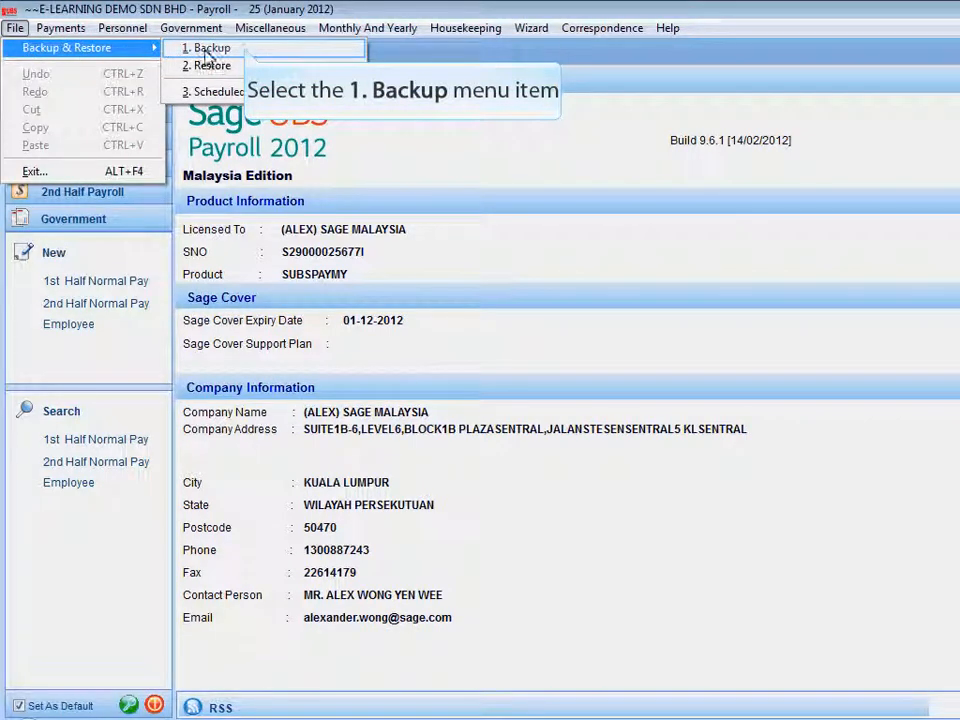
pyautogui.click(208, 48)
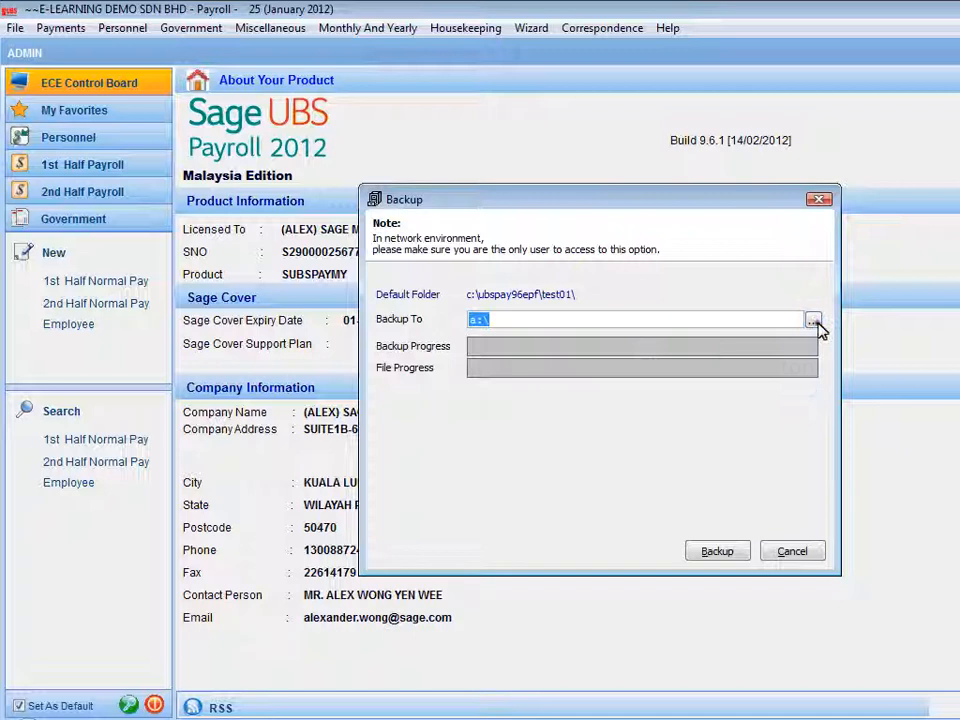
# Set the backup destination to the FebBackup folder on the desktop
pyautogui.click(812, 322)
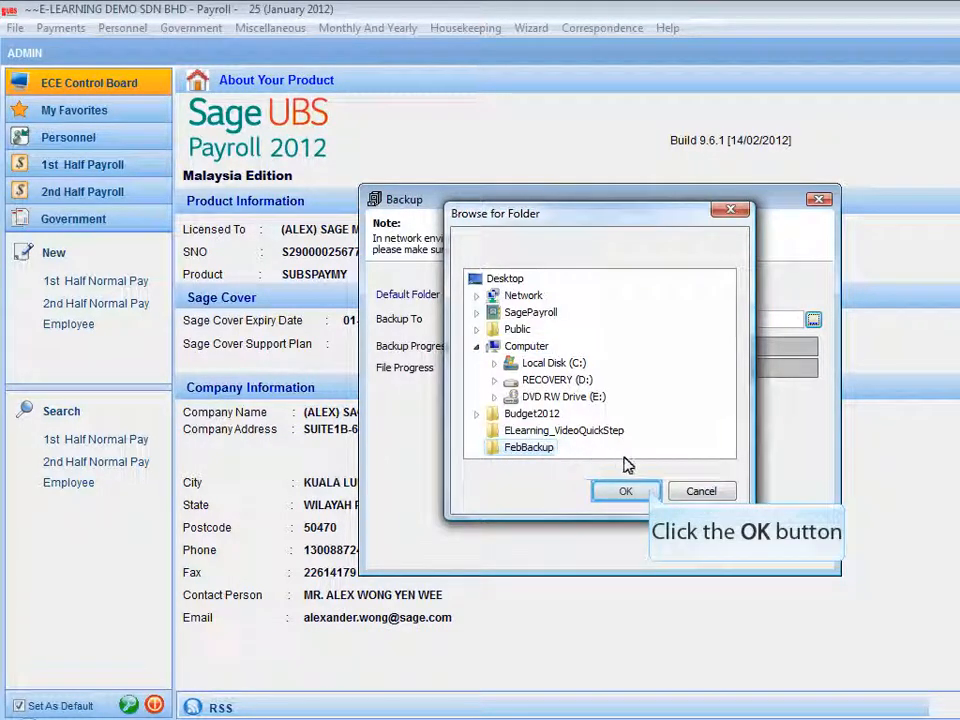
pyautogui.click(624, 492)
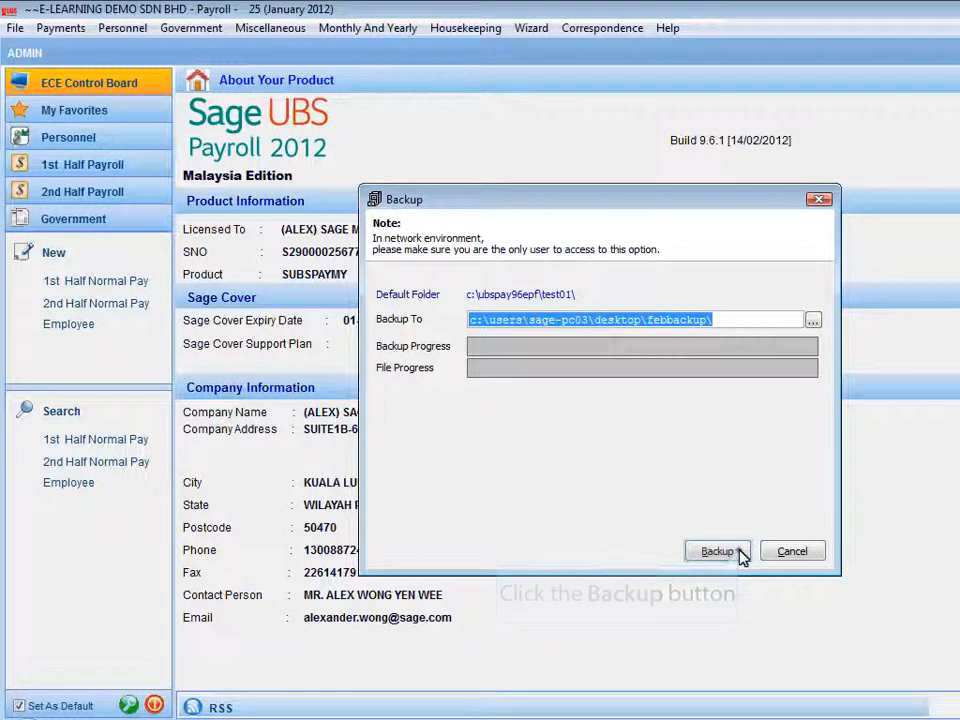
# Run the backup to FebBackup, acknowledge completion and close the backup window
pyautogui.click(716, 552)
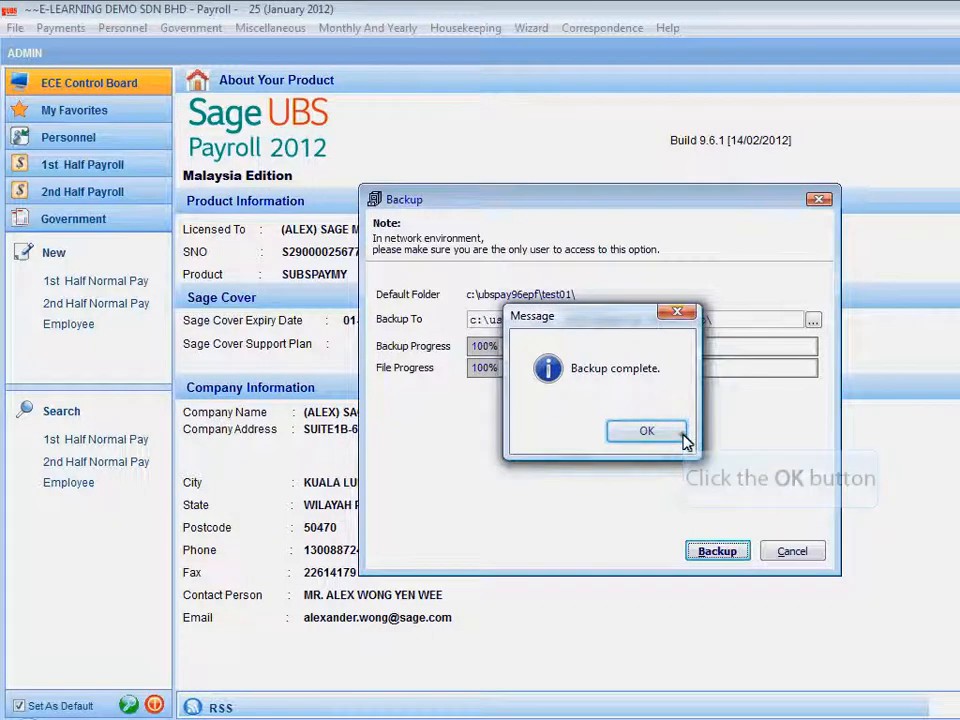
pyautogui.click(646, 430)
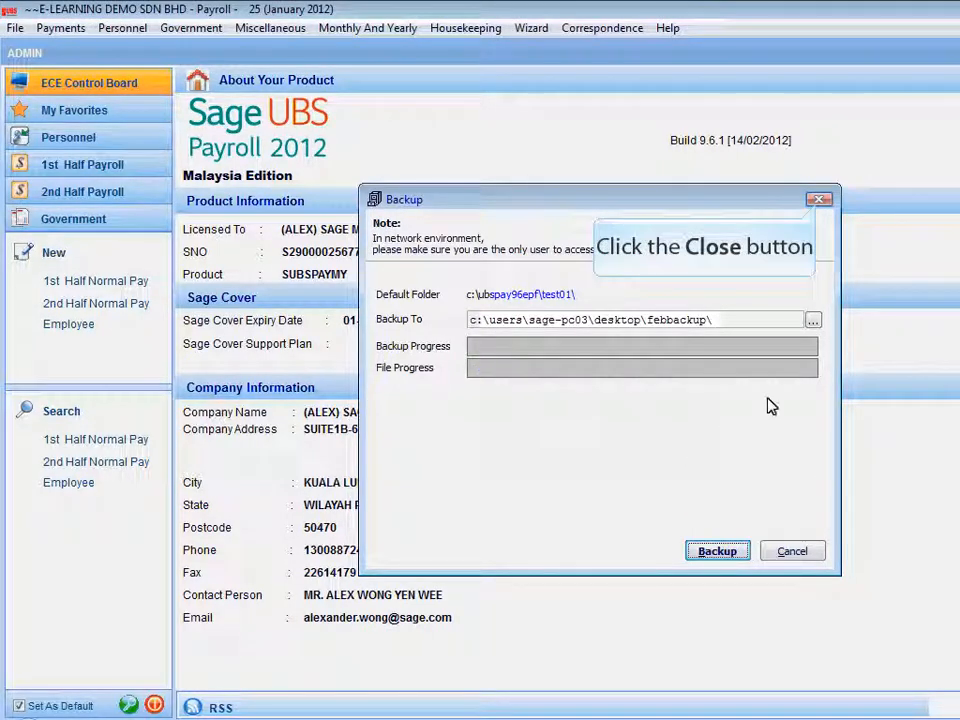
pyautogui.click(820, 200)
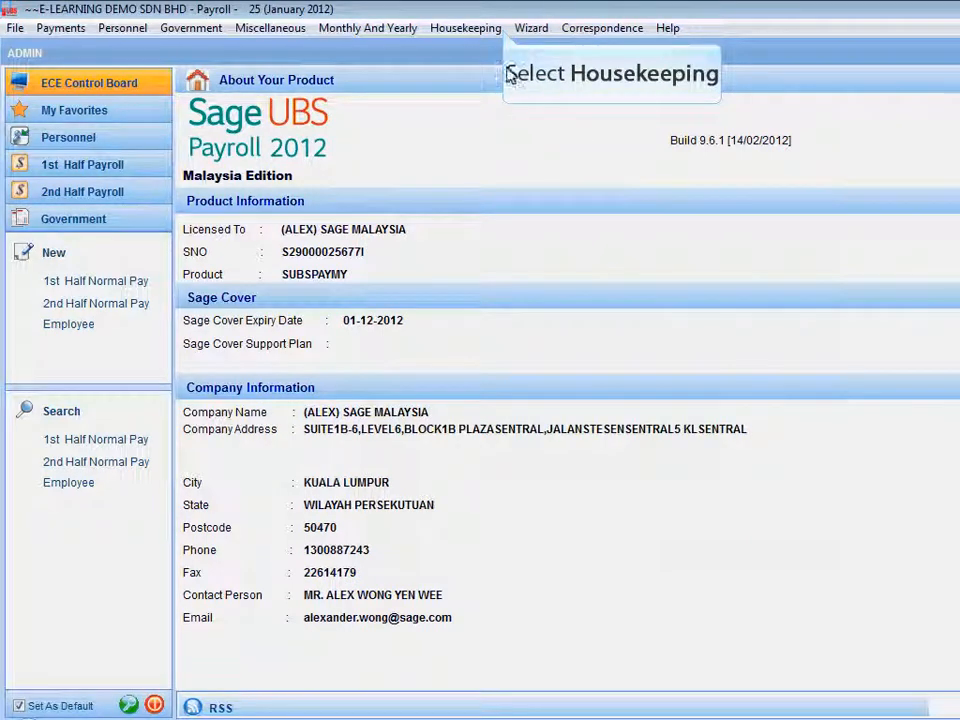
pyautogui.moveTo(504, 36)
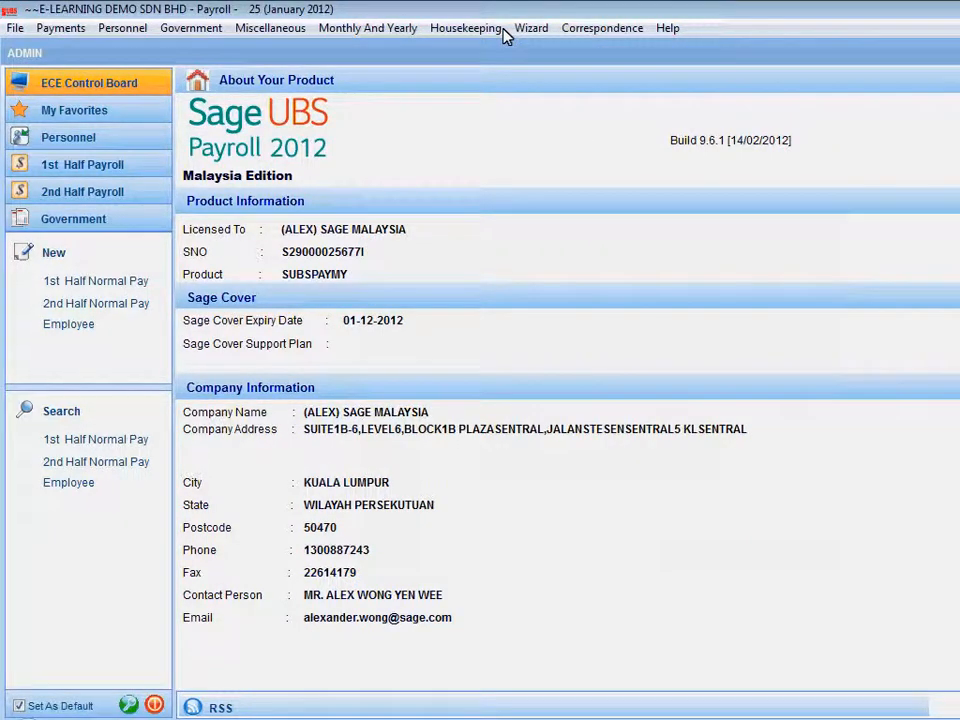
# Start January month-end via Housekeeping with Move Forward Transactions and Update Working Days kept
pyautogui.click(464, 28)
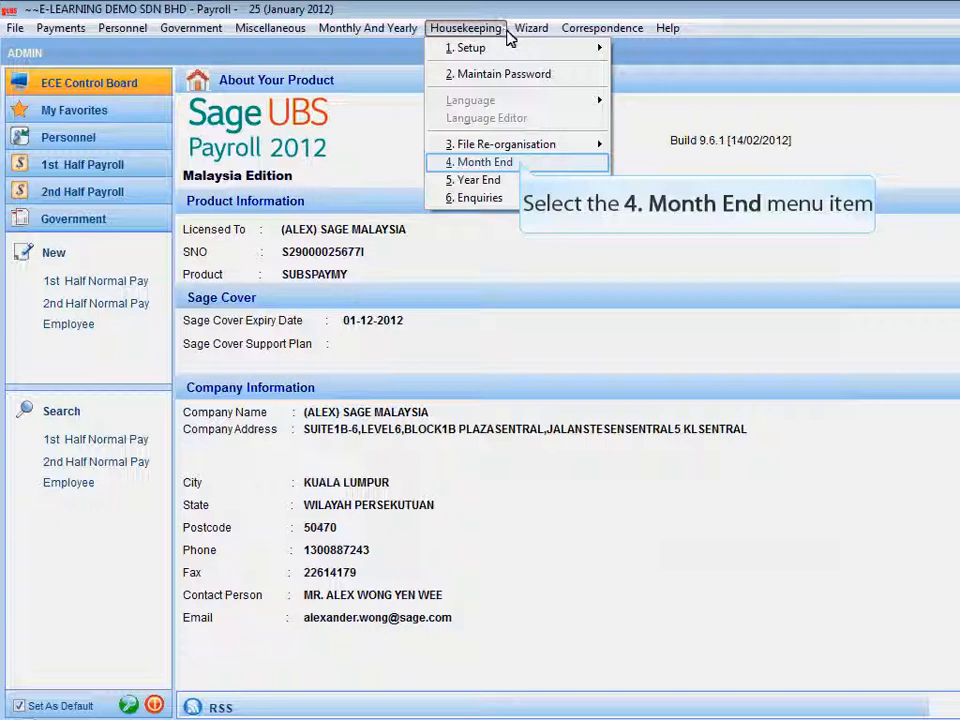
pyautogui.click(480, 162)
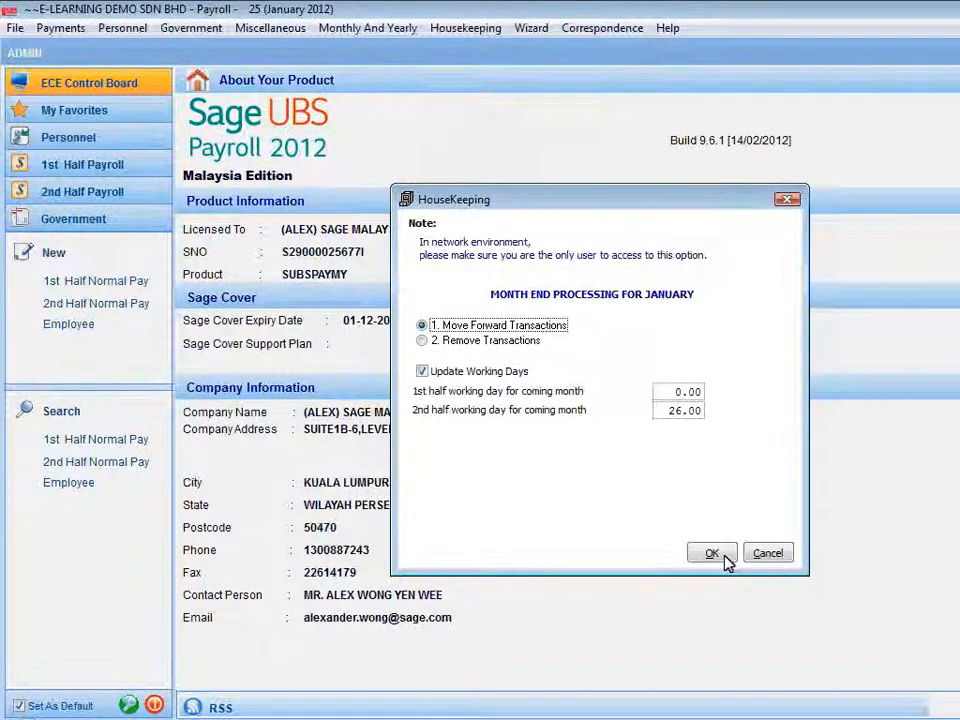
pyautogui.click(712, 552)
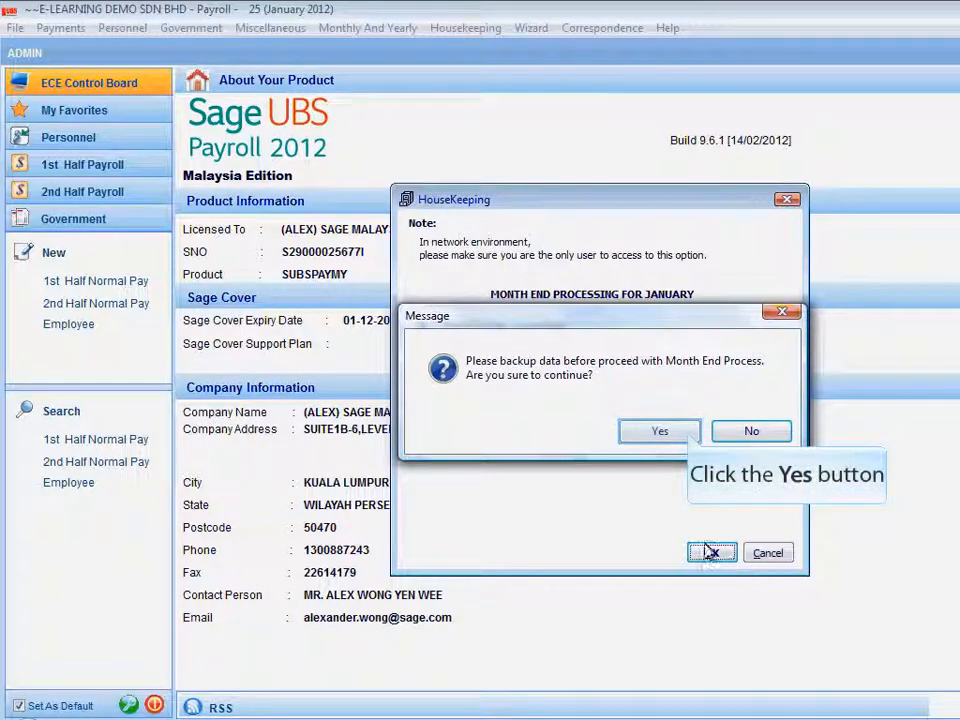
# Confirm proceeding so month-end completes and the period advances to 25 February 2012
pyautogui.click(660, 432)
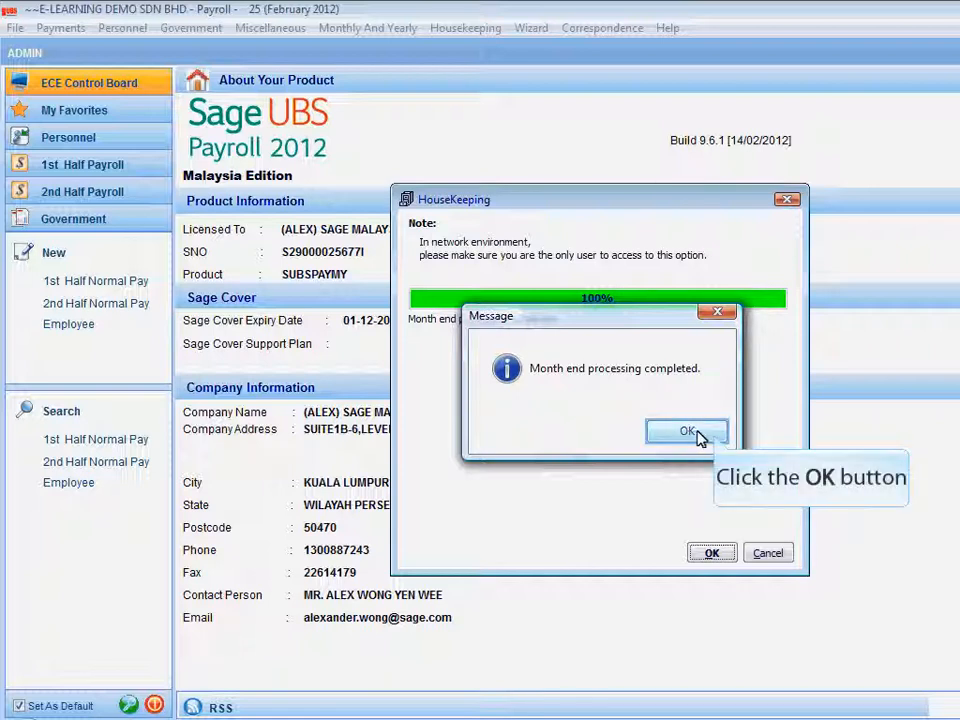
pyautogui.click(686, 432)
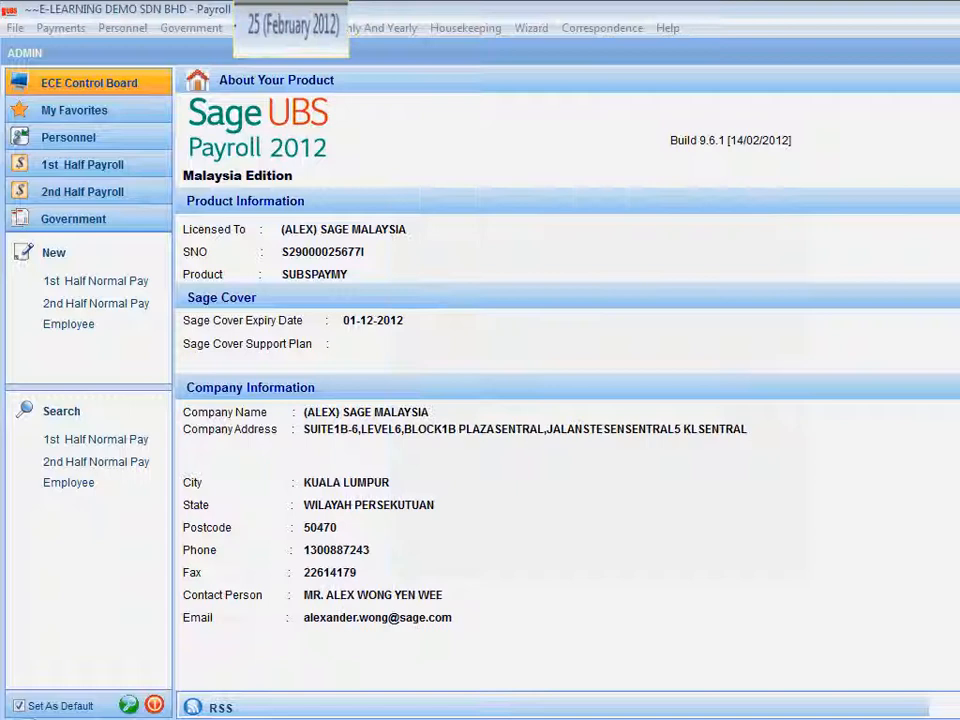